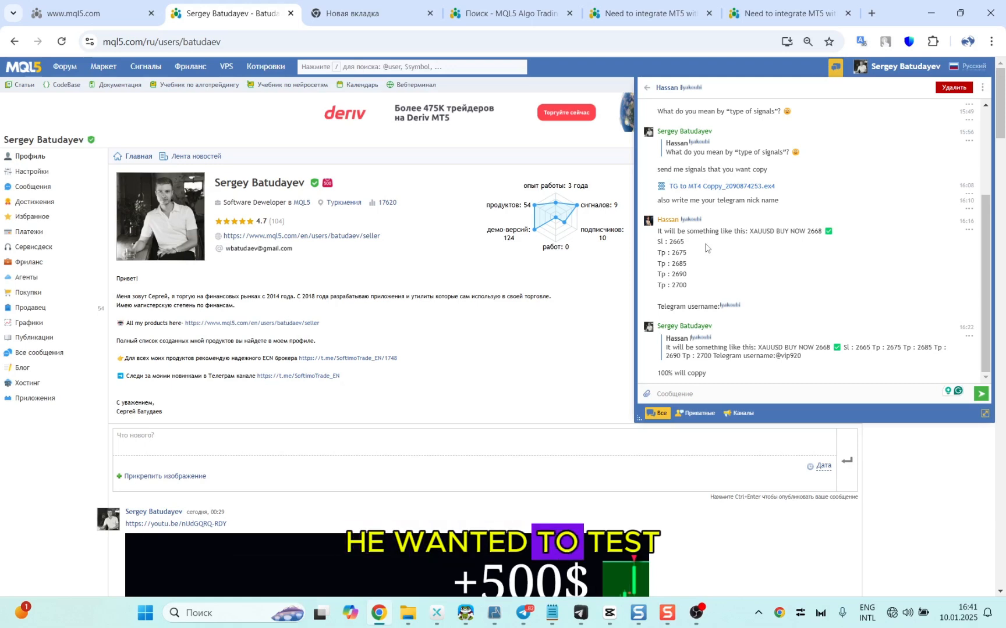
Copy the sample XAUUSD buy signal text from the MQL5 chat
{"action": "double_click", "coordinate": [666, 242]}
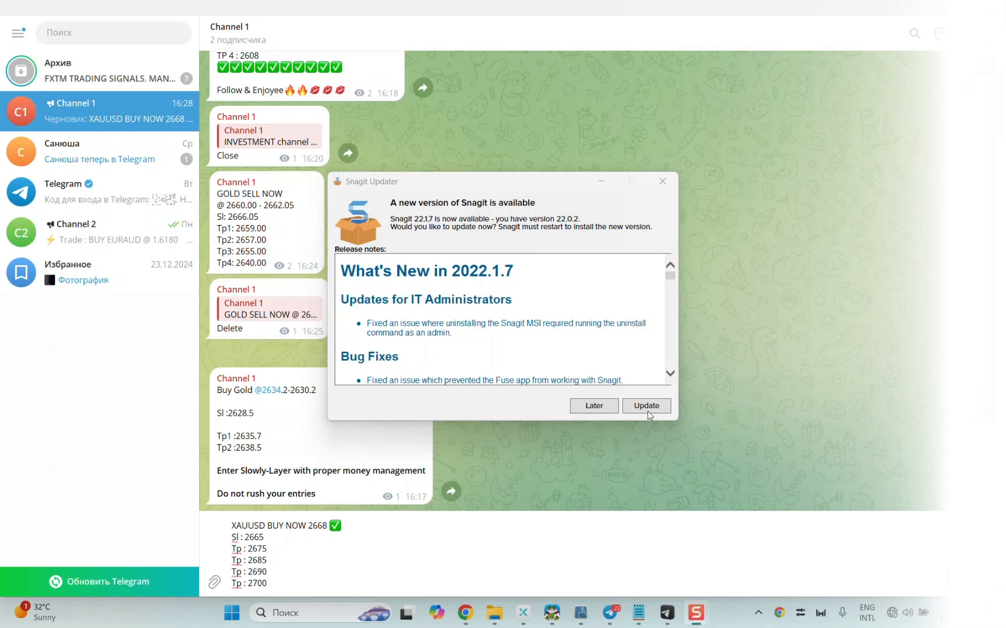
Postpone the Snagit update and launch Telegram Coppy from the taskbar
{"action": "left_click", "coordinate": [594, 406]}
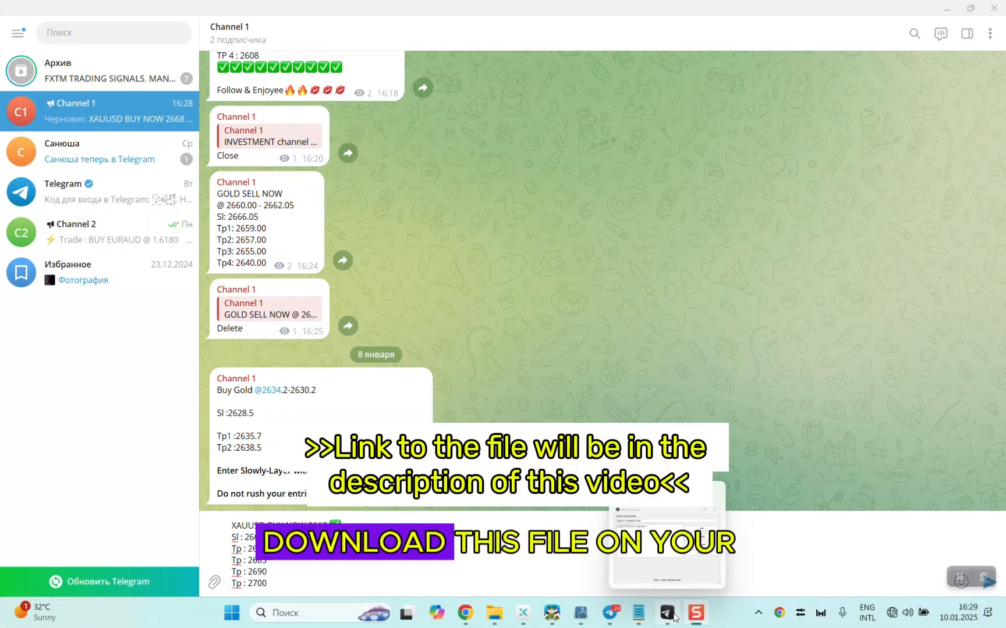
{"action": "left_click", "coordinate": [667, 613]}
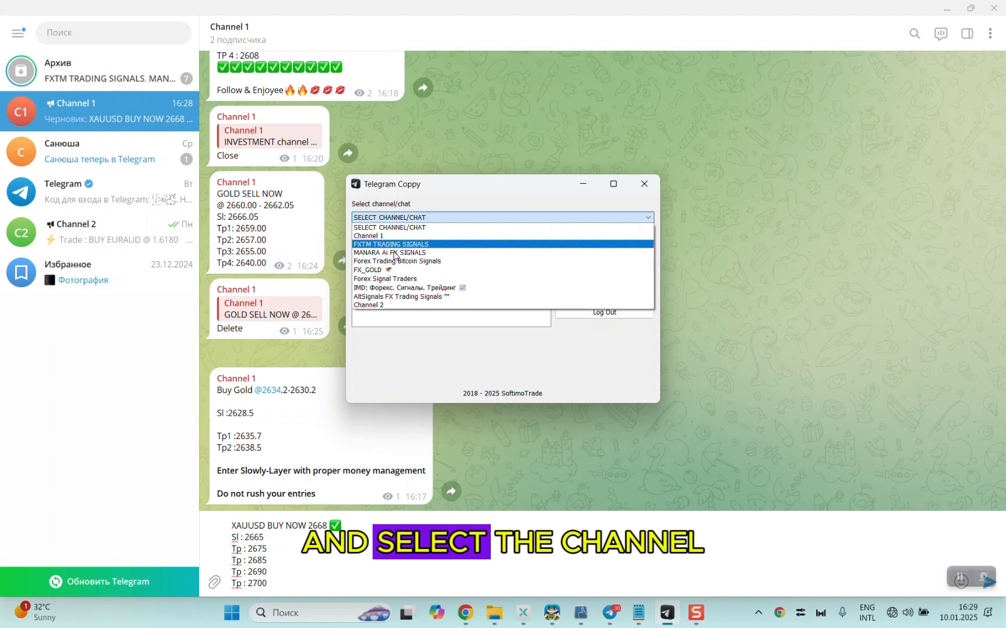
{"action": "left_click", "coordinate": [643, 183]}
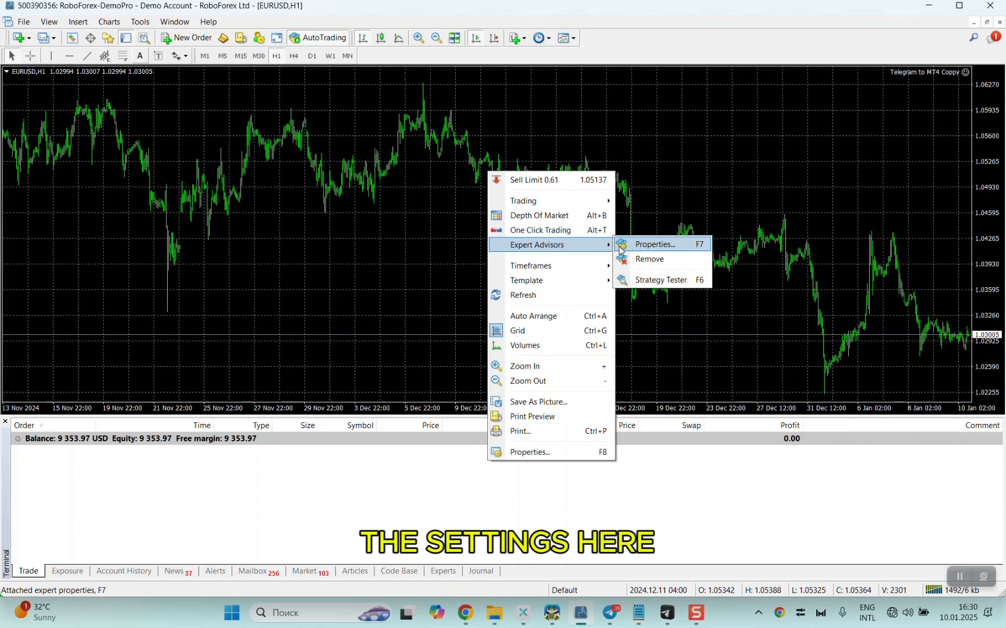
Accept the Telegram to MT4 Copy expert's input settings unchanged and return to Telegram
{"action": "left_click", "coordinate": [654, 244]}
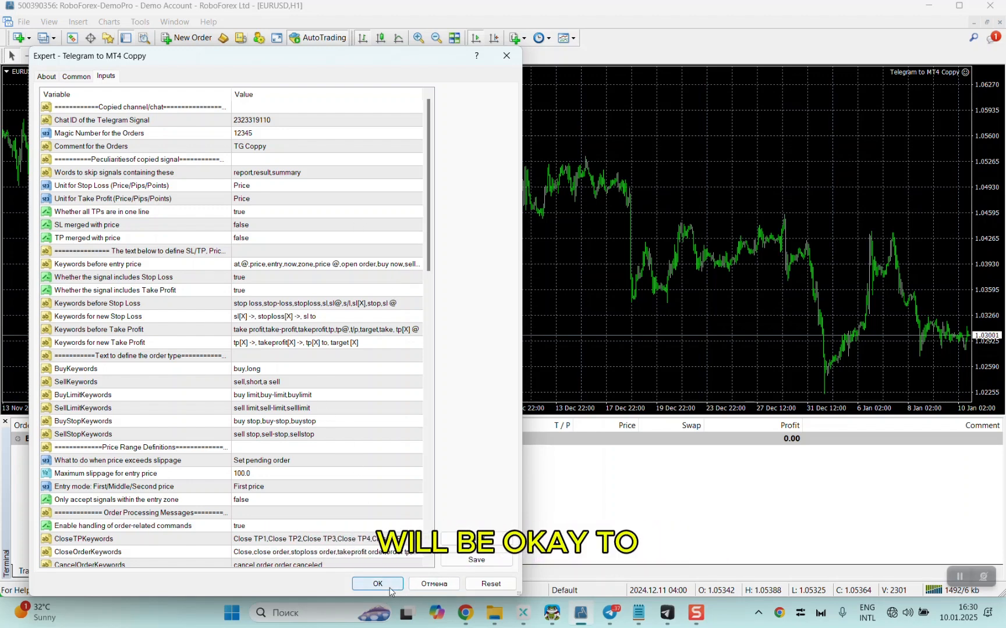
{"action": "left_click", "coordinate": [377, 584]}
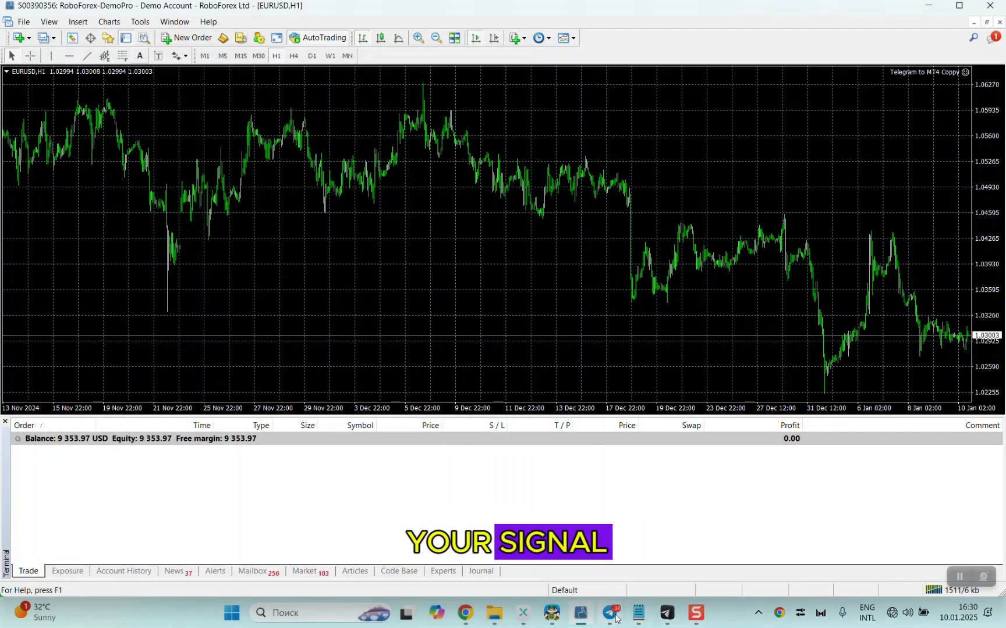
{"action": "left_click", "coordinate": [615, 614]}
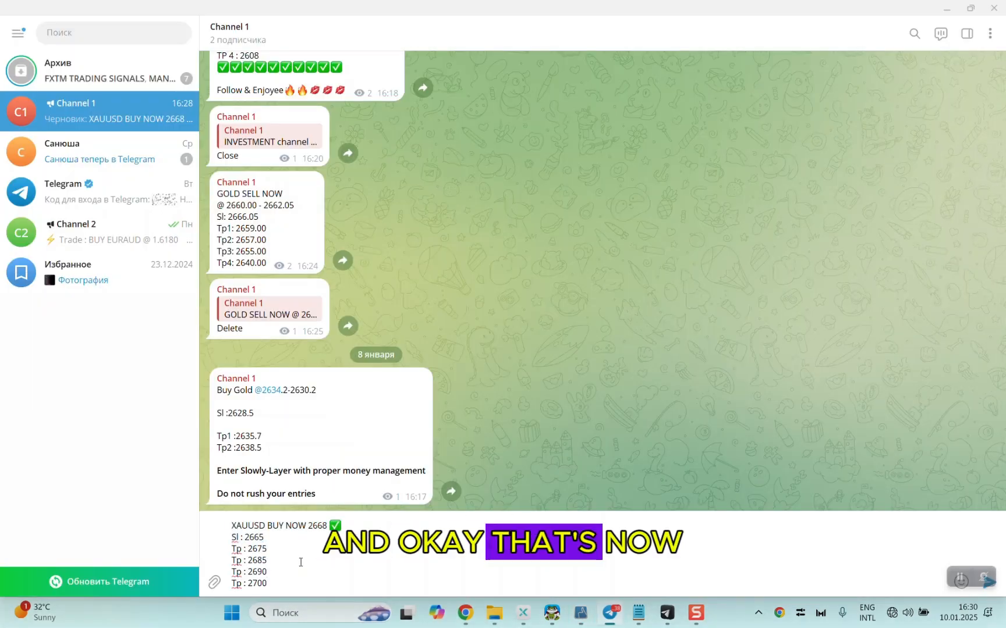
Send the drafted 'XAUUSD BUY NOW 2668' message to Channel 1
{"action": "key", "text": "Enter"}
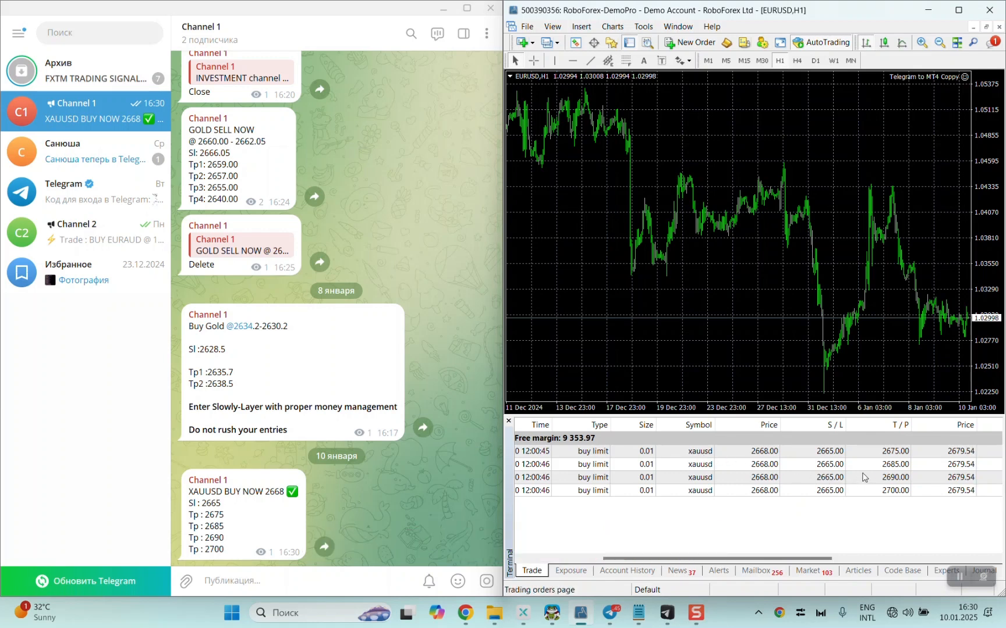
{"action": "mouse_move", "coordinate": [839, 454]}
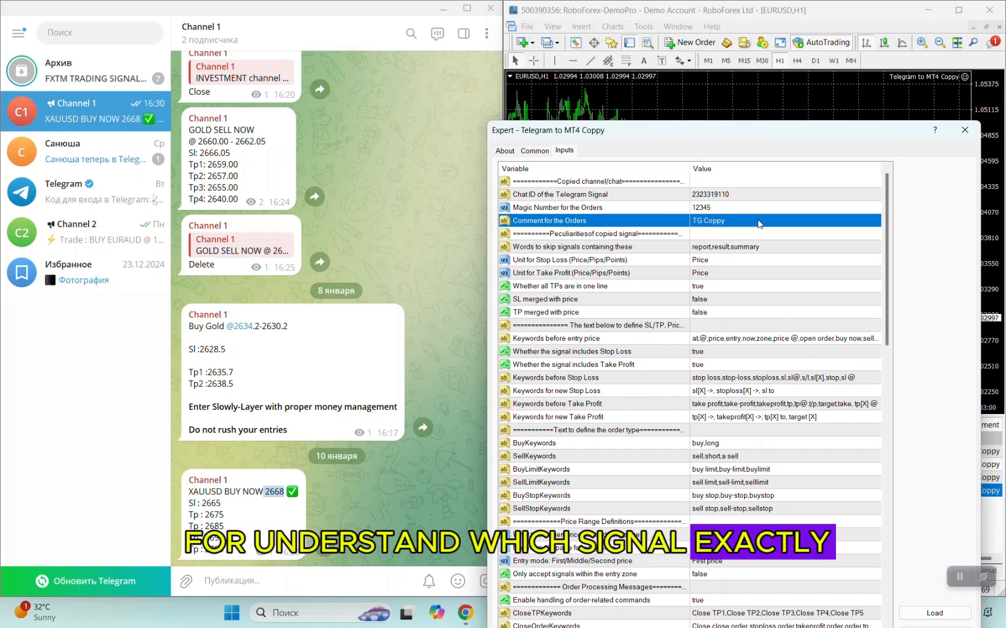
{"action": "left_click", "coordinate": [964, 129]}
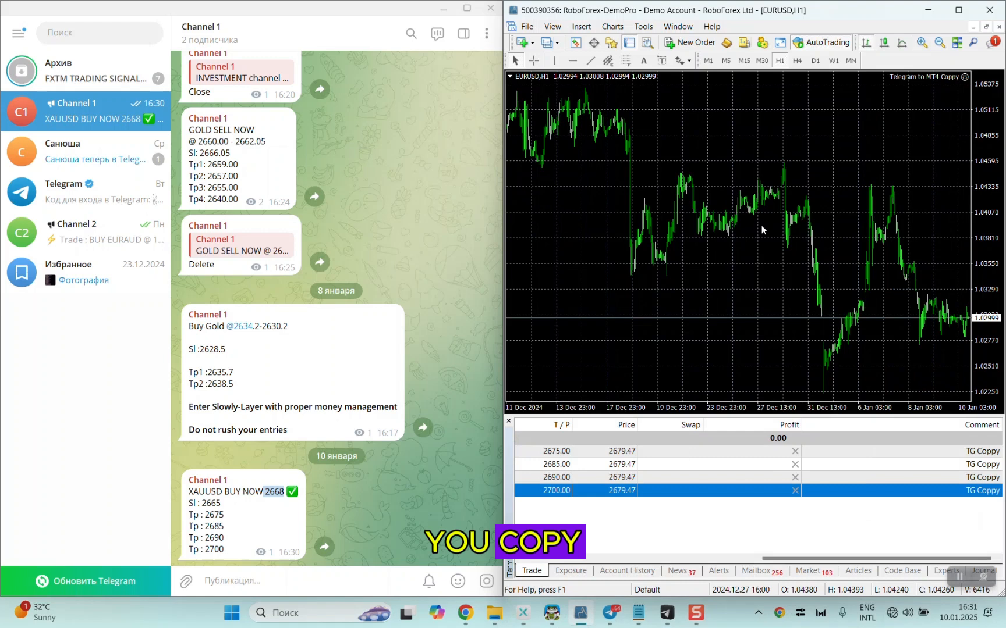